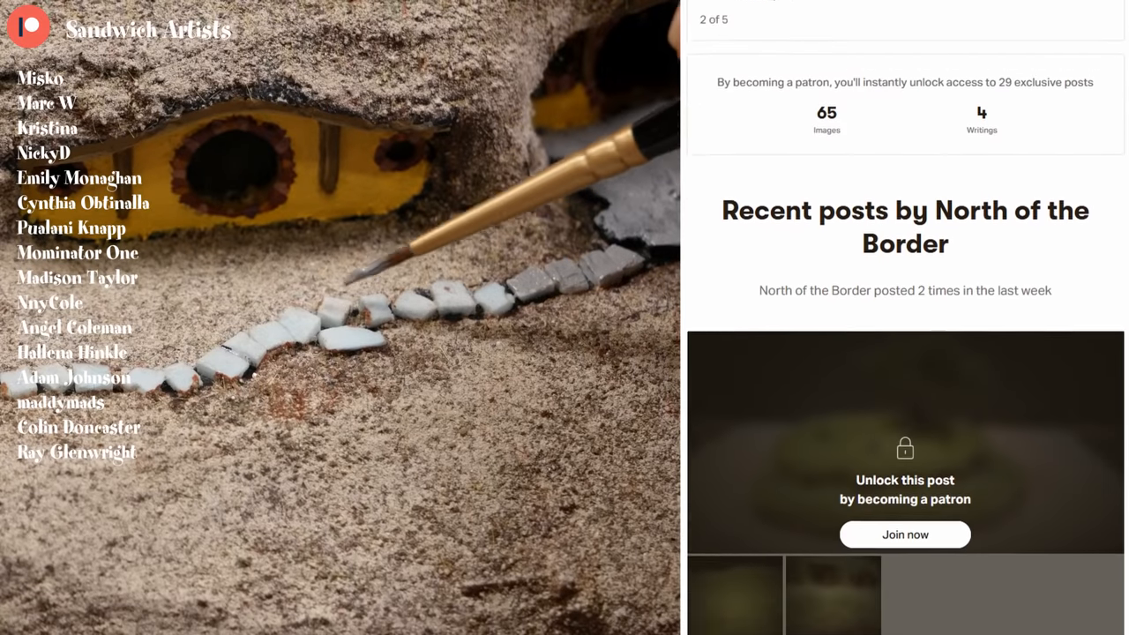
{"action": "scroll", "scroll_direction": "down", "scroll_amount": 3}
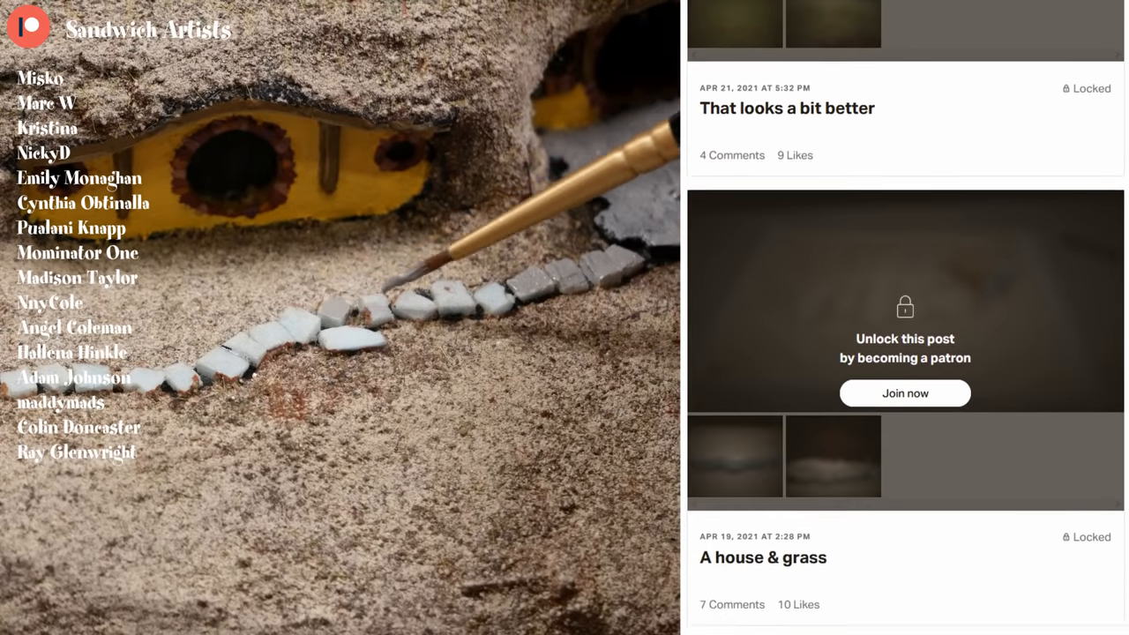